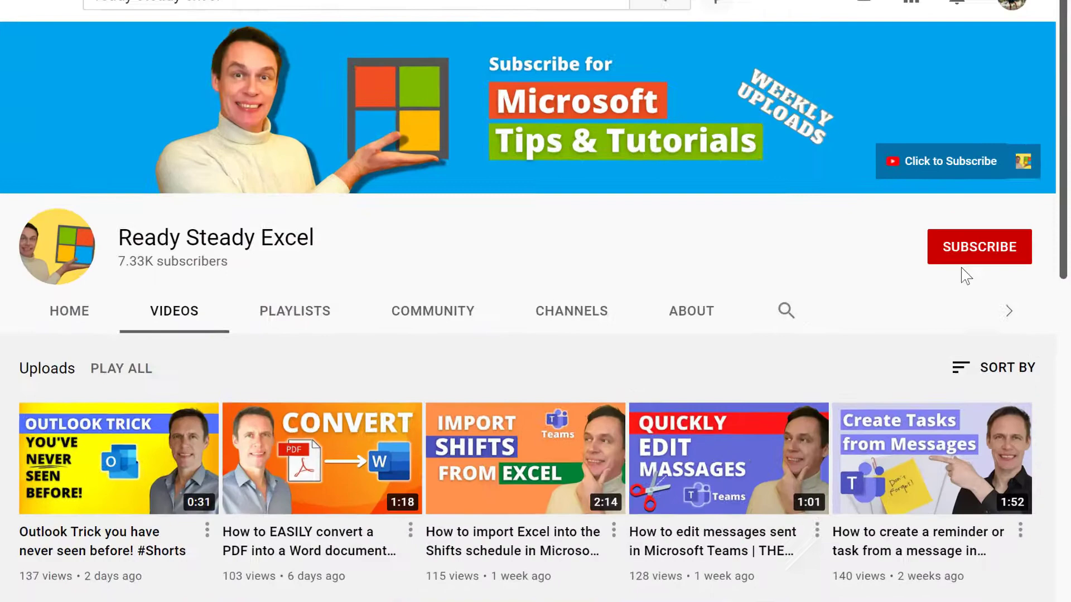
Correct the name in A11, enter £3,200 QTR 4 sales in F11, save, and sign in to office.com.
click(978, 247)
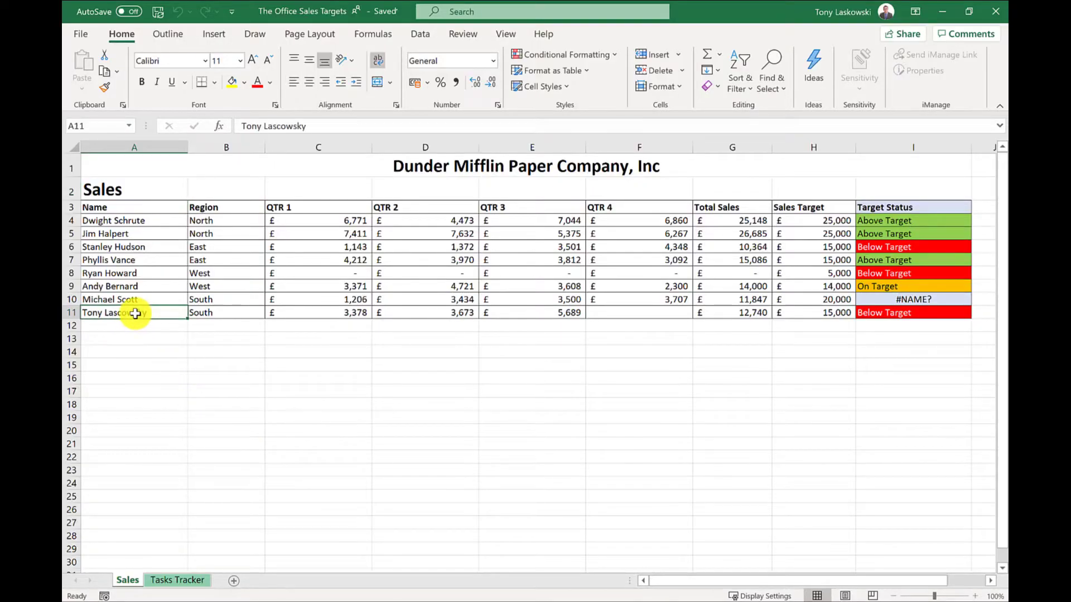
double_click(114, 312)
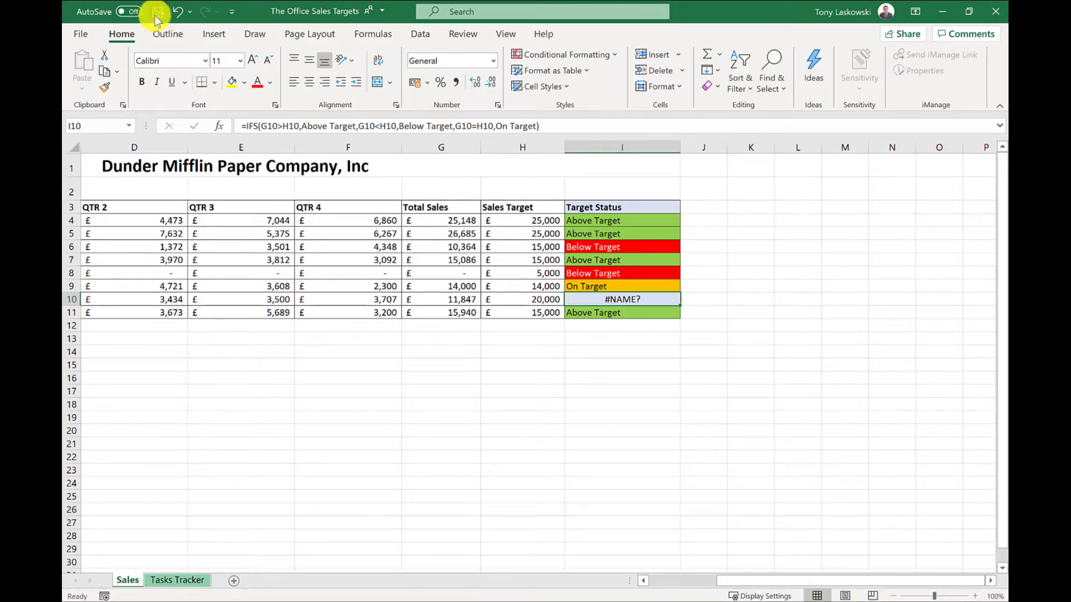
click(157, 11)
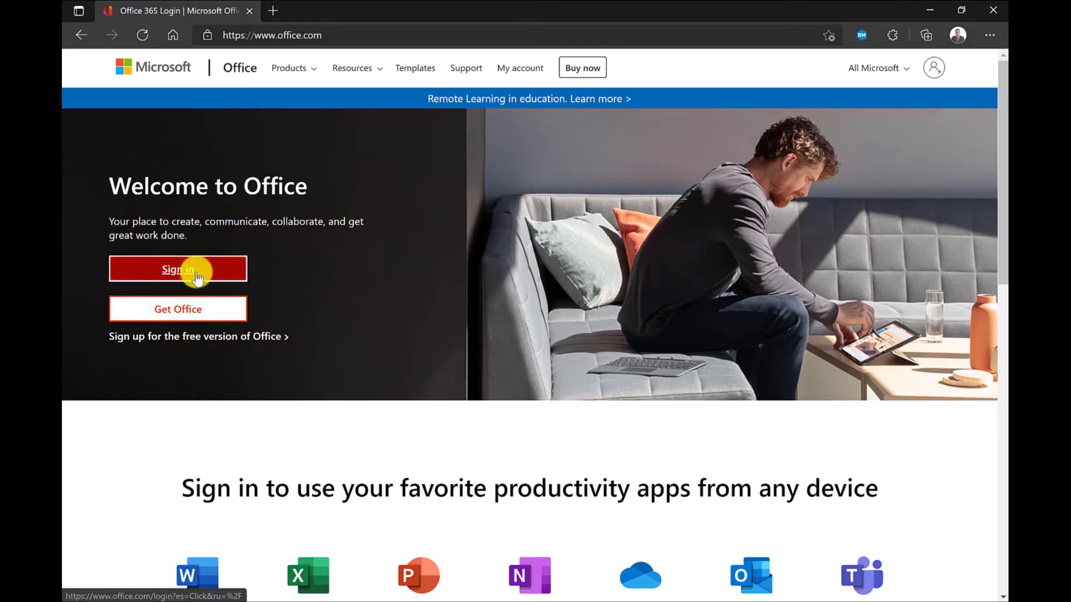
click(178, 269)
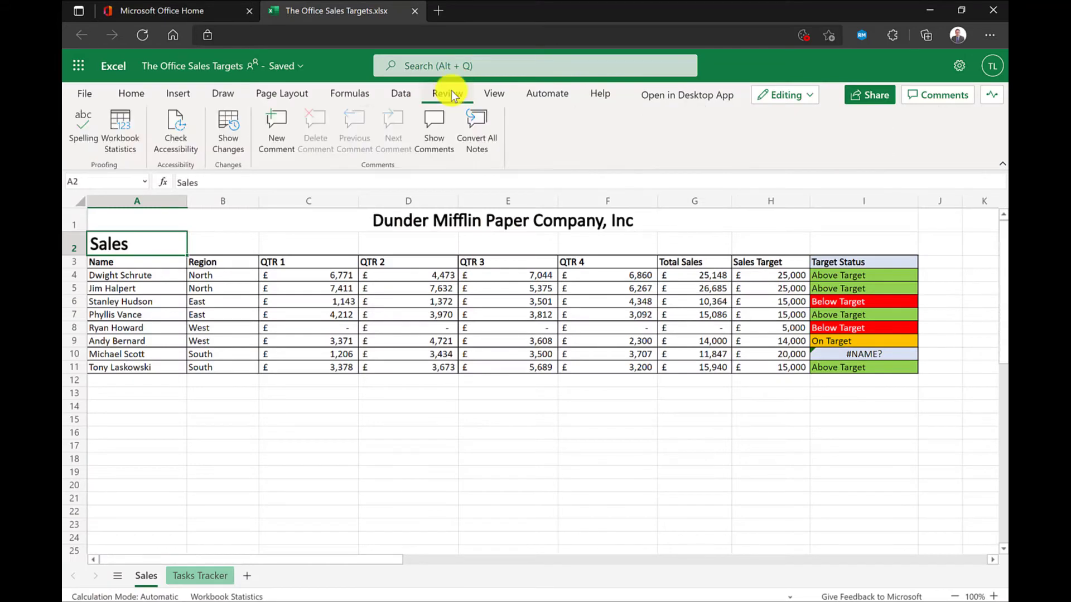
click(446, 94)
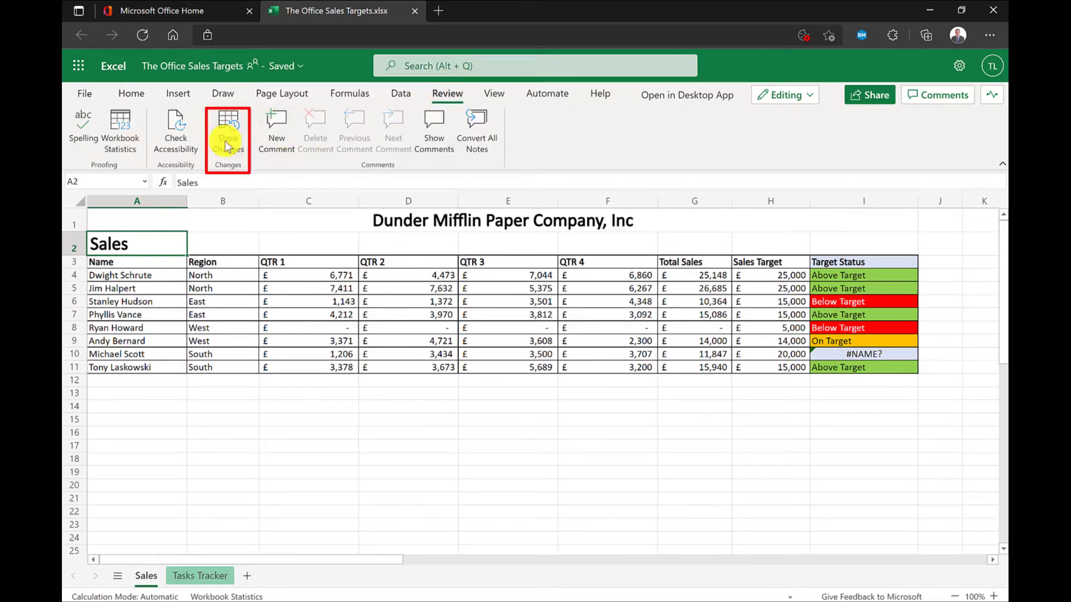
click(227, 129)
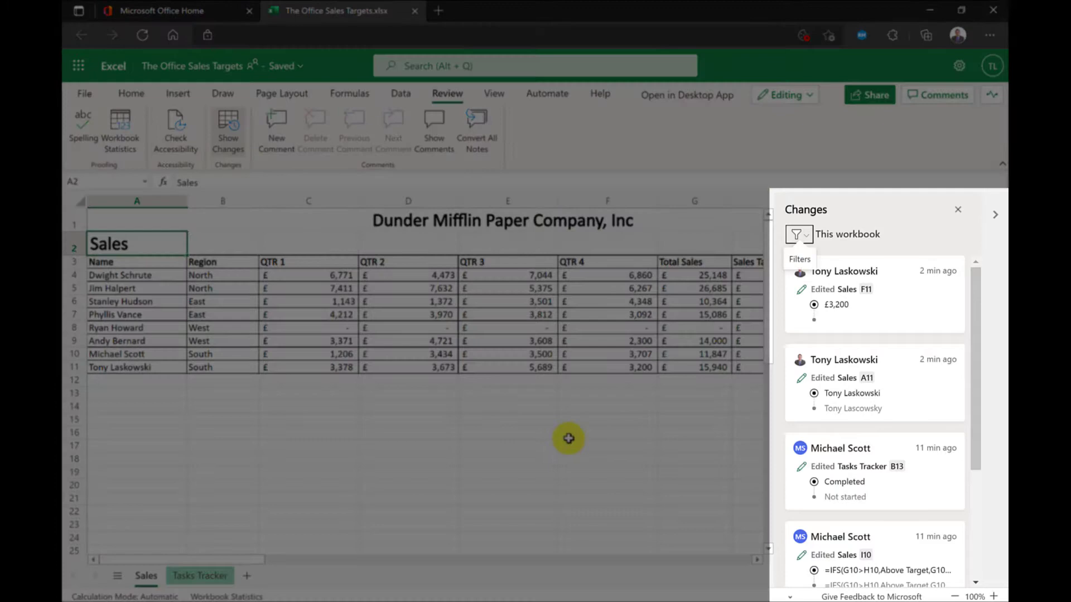
mouse_move(918, 230)
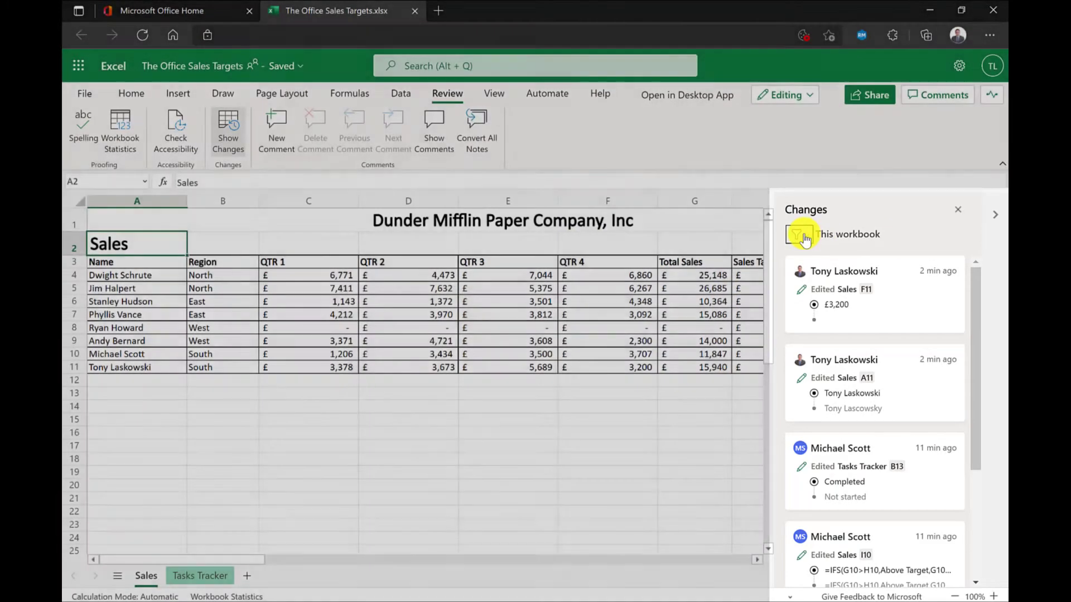
Filter changes to Sheet > Sales and jump to the A11 name edit.
click(796, 234)
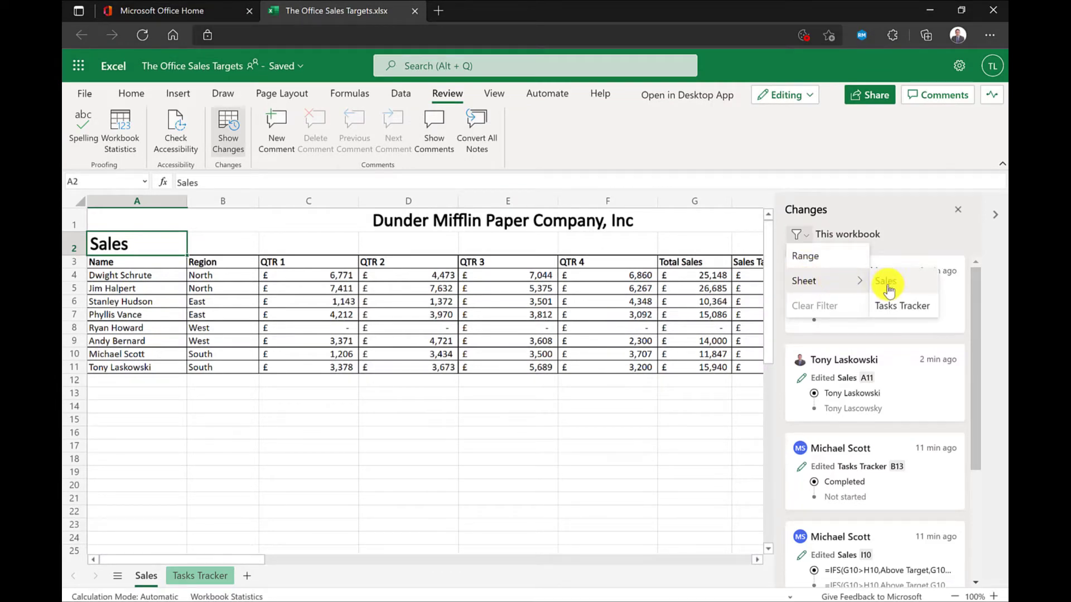
click(886, 281)
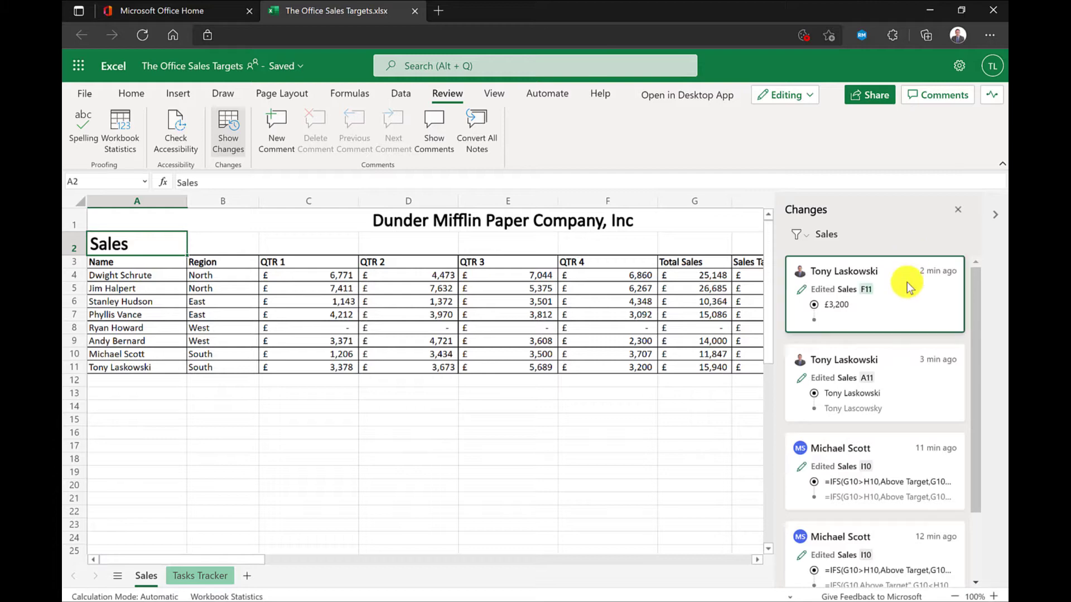
click(875, 378)
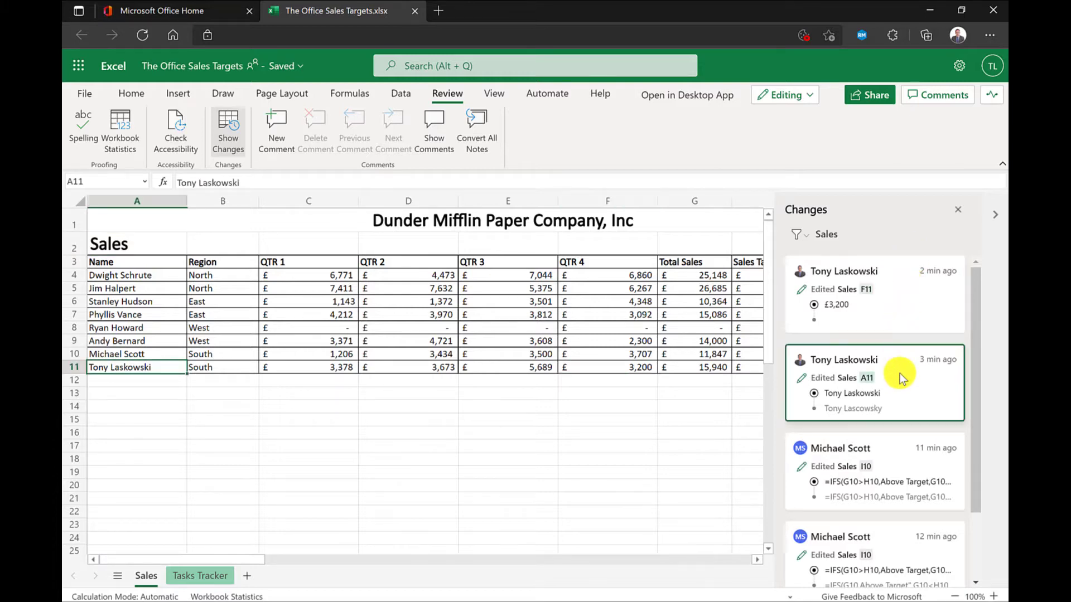